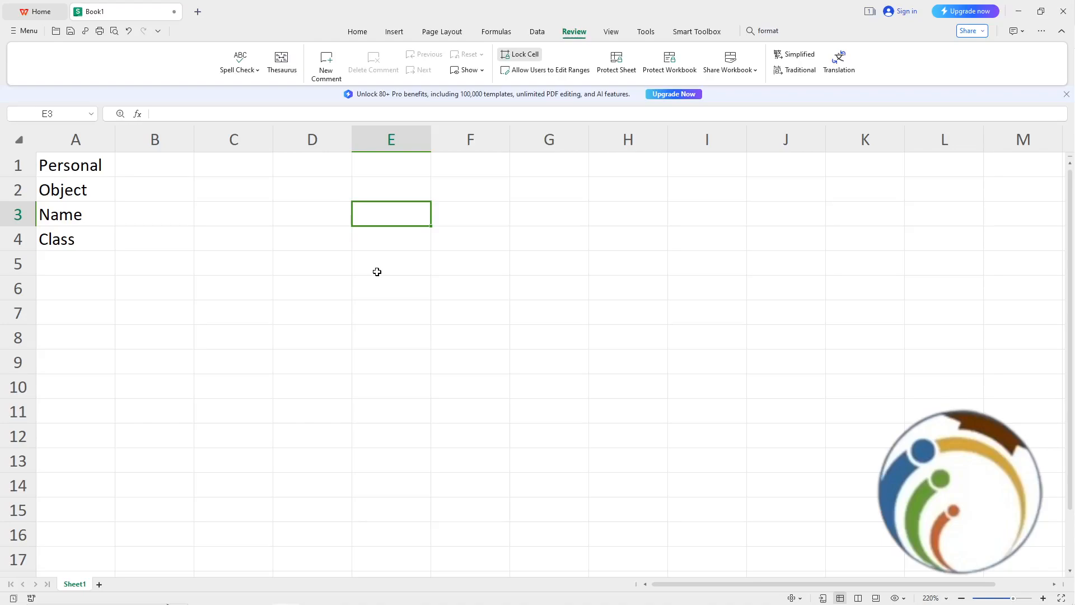
{"action": "mouse_move", "coordinate": [11, 144]}
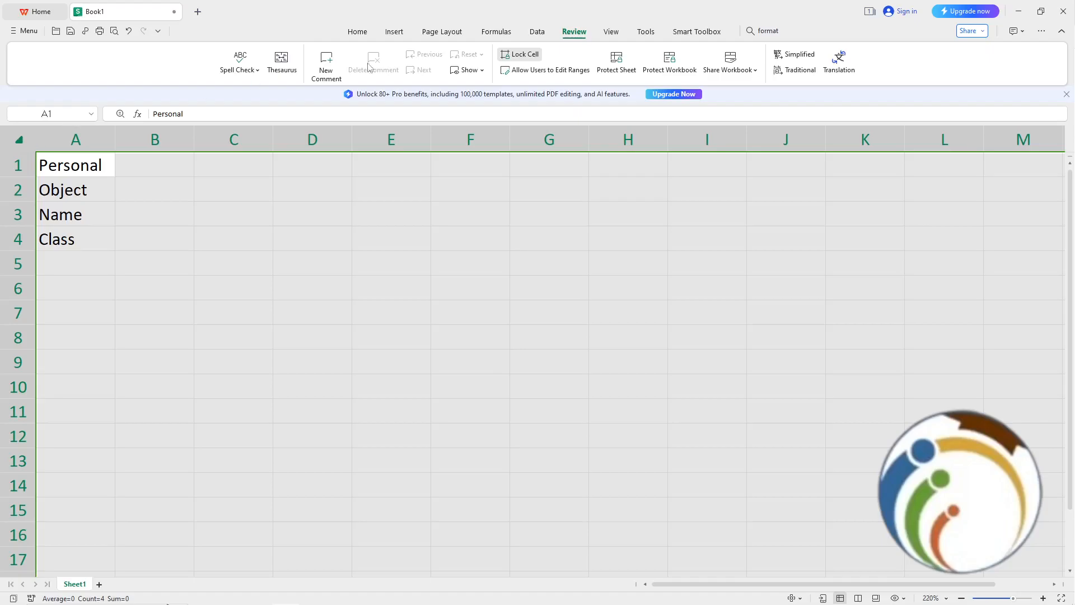
Search the Home tab commands for 'format' to reach the Format > Cells option.
{"action": "left_click", "coordinate": [357, 31]}
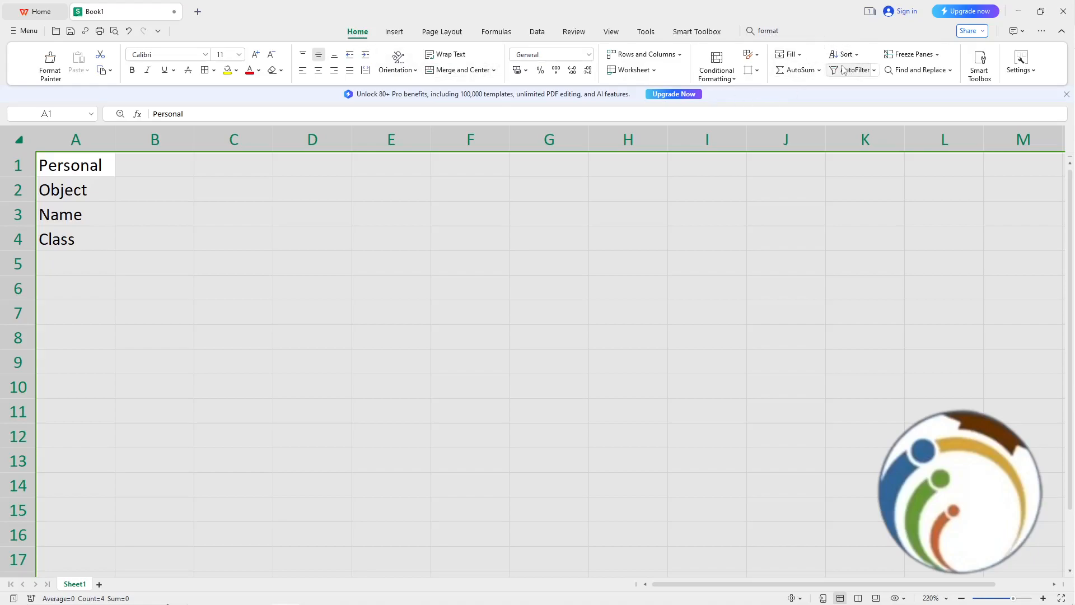
{"action": "left_click", "coordinate": [1021, 65]}
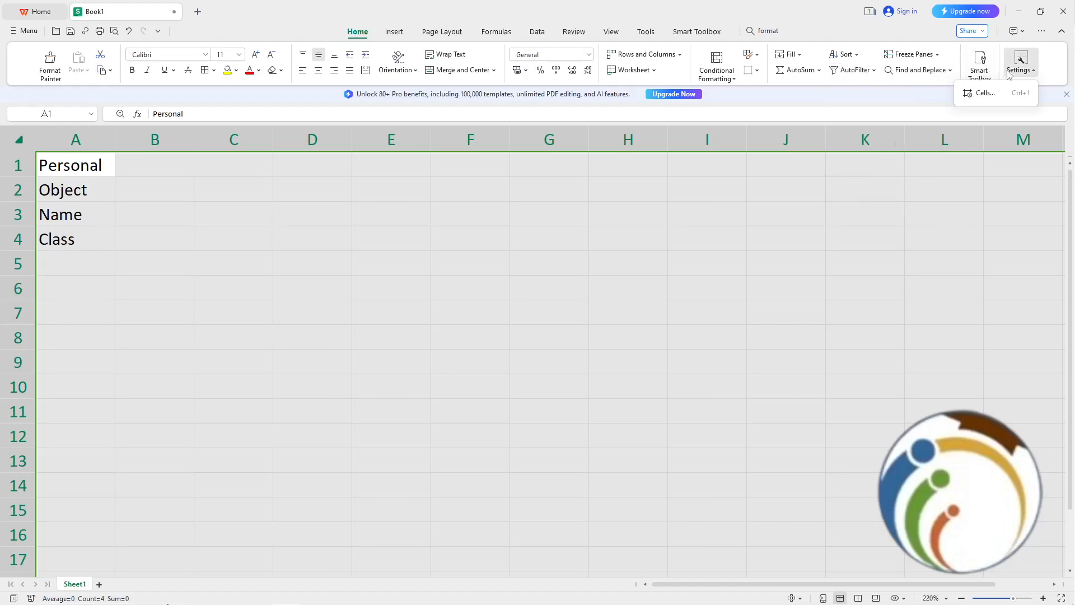
{"action": "left_click", "coordinate": [784, 31]}
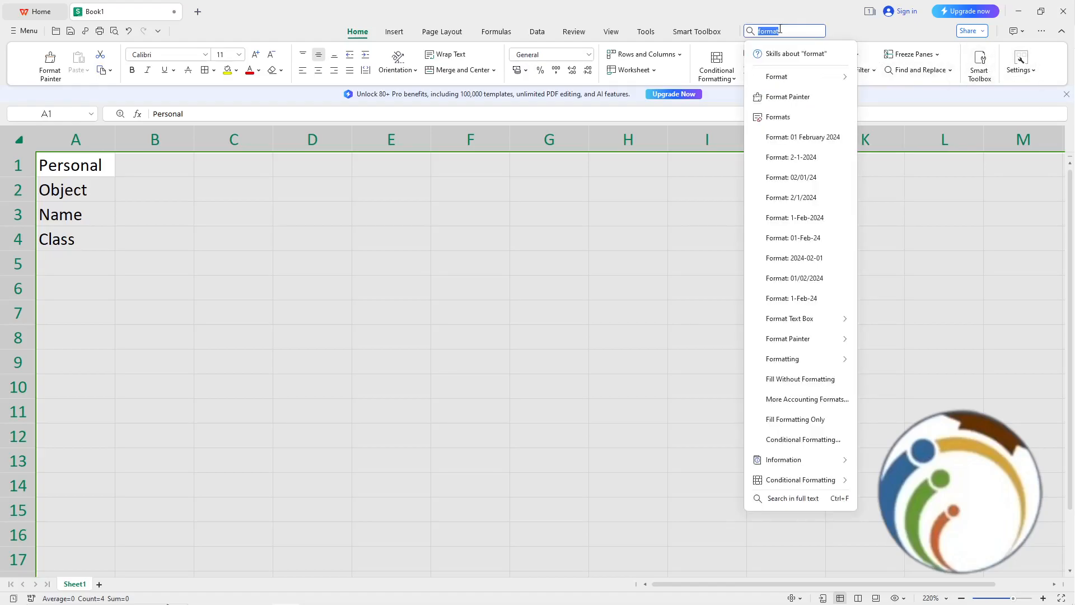
{"action": "mouse_move", "coordinate": [777, 77]}
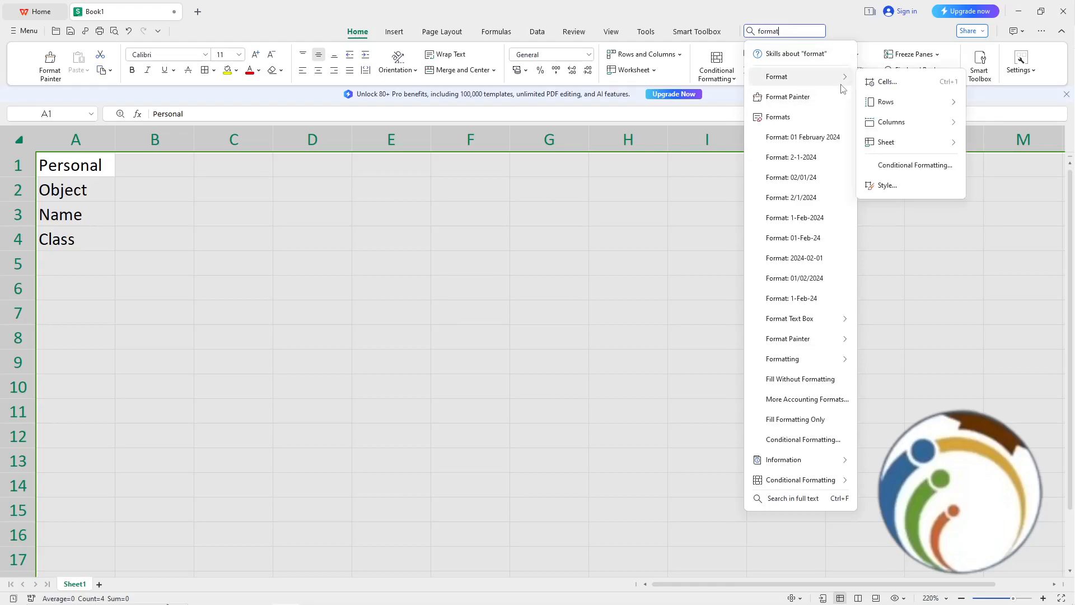
{"action": "mouse_move", "coordinate": [853, 87]}
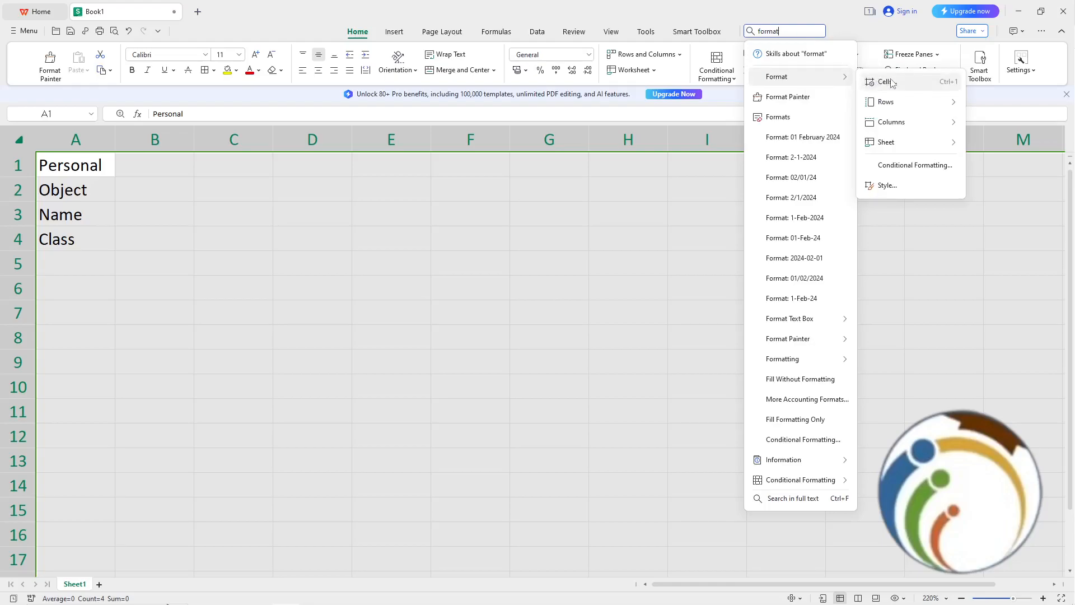
Uncheck Locked in Format Cells > Protection for the whole sheet.
{"action": "left_click", "coordinate": [886, 81]}
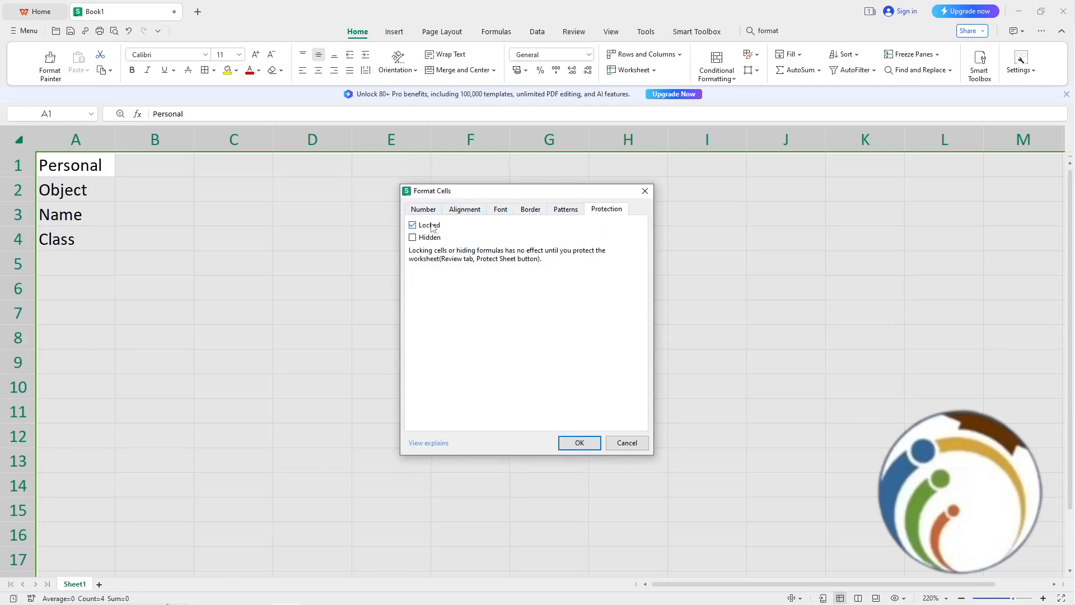
{"action": "left_click", "coordinate": [413, 225]}
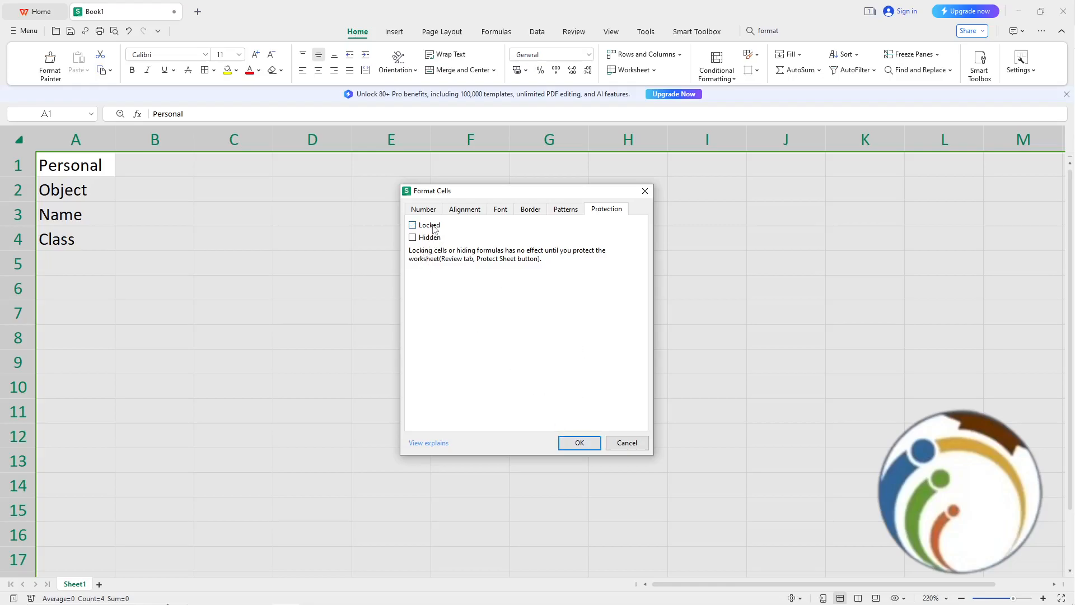
{"action": "left_click", "coordinate": [578, 442]}
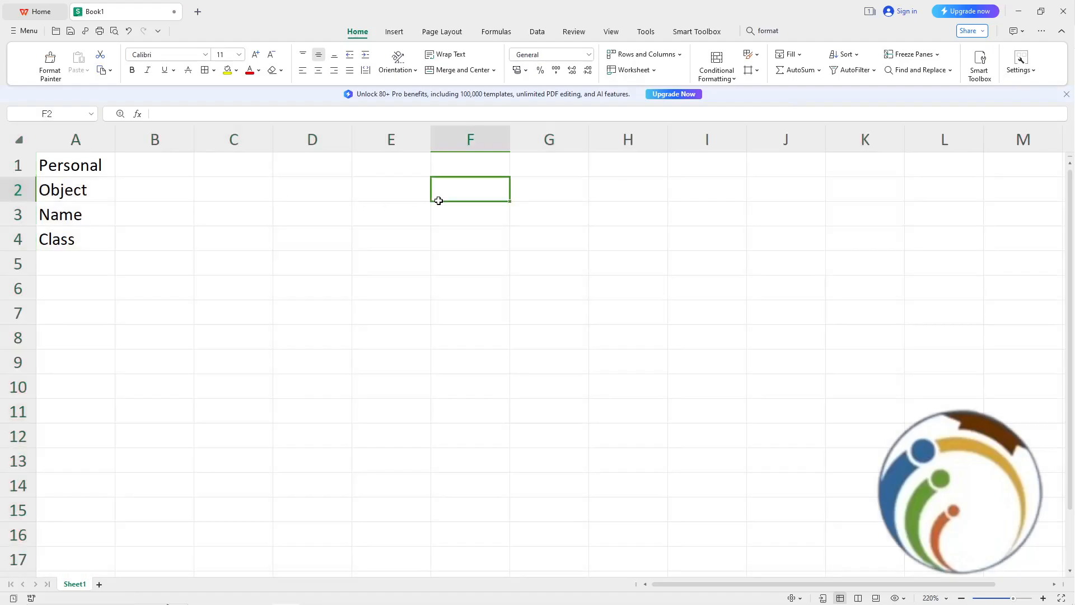
Select A1:A4, toggle the Review and Home tabs, and open the Find and Replace dropdown.
{"action": "left_click_drag", "start_coordinate": [76, 165], "coordinate": [75, 287]}
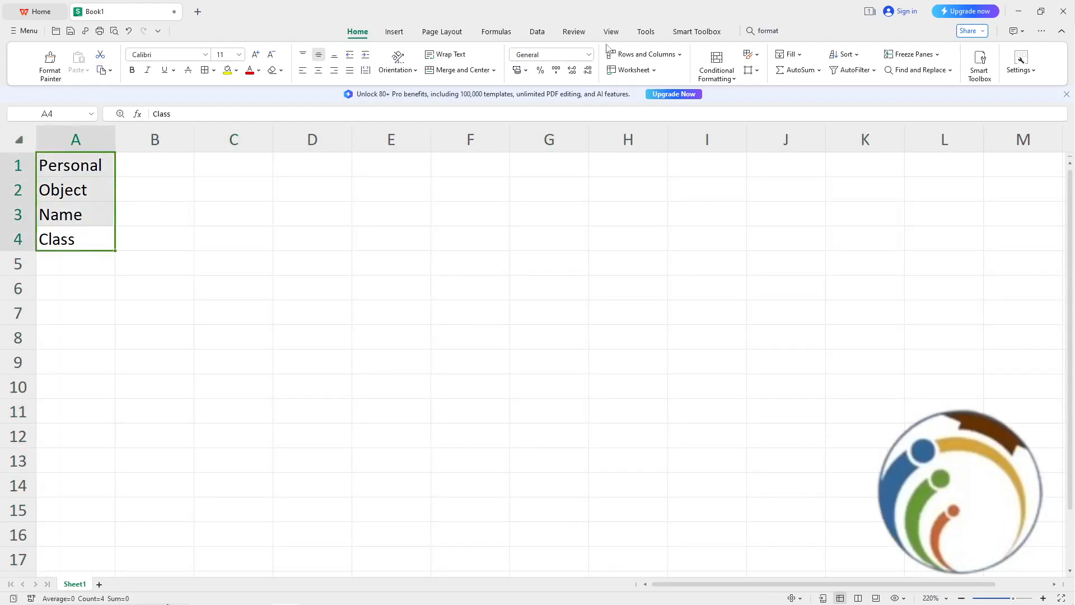
{"action": "left_click", "coordinate": [574, 31]}
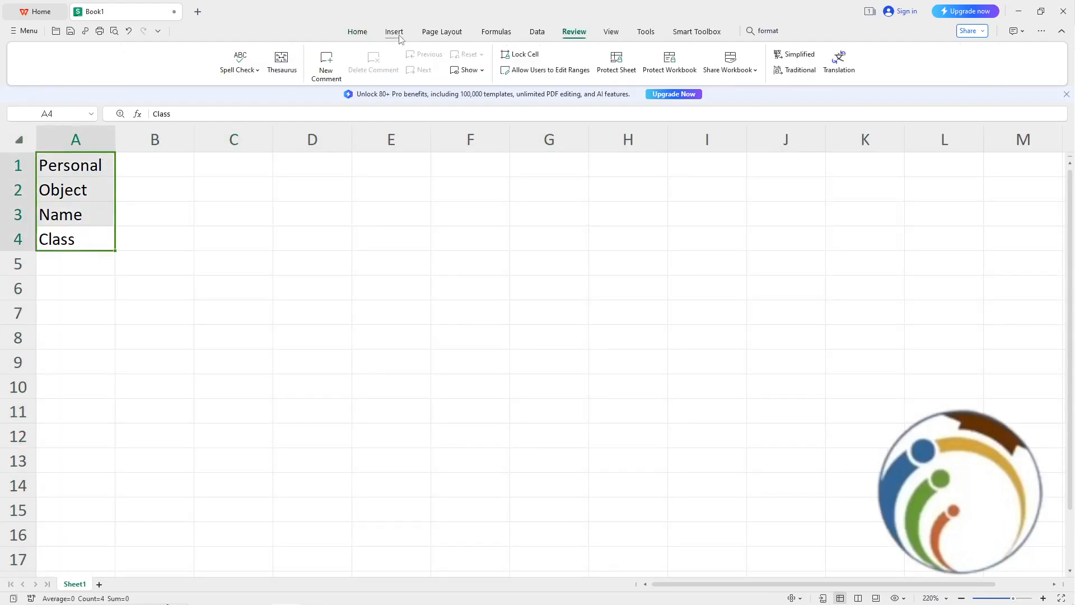
{"action": "left_click", "coordinate": [715, 62]}
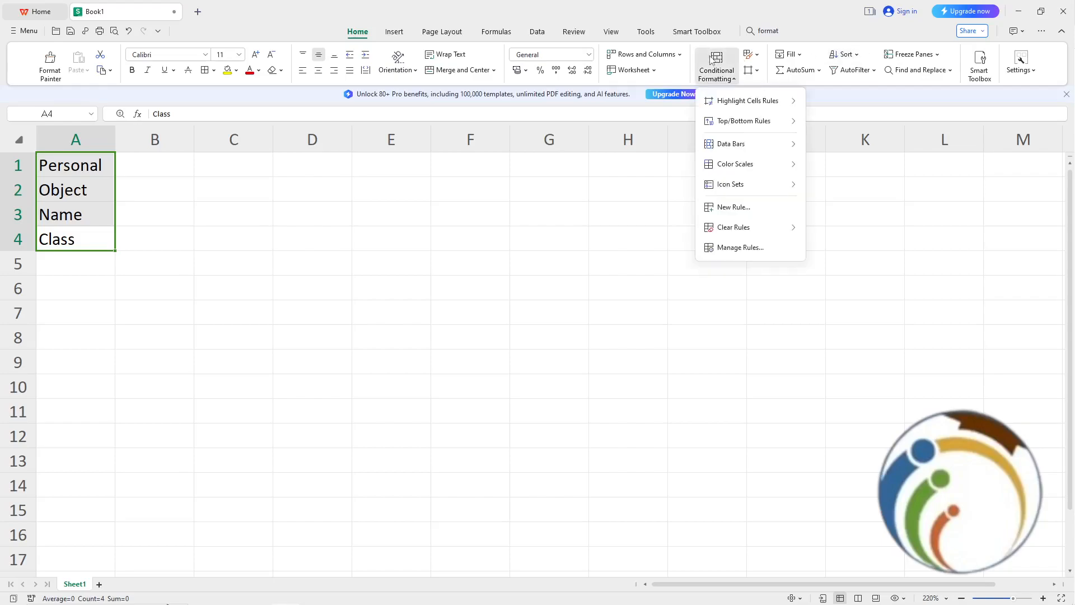
{"action": "mouse_move", "coordinate": [749, 101]}
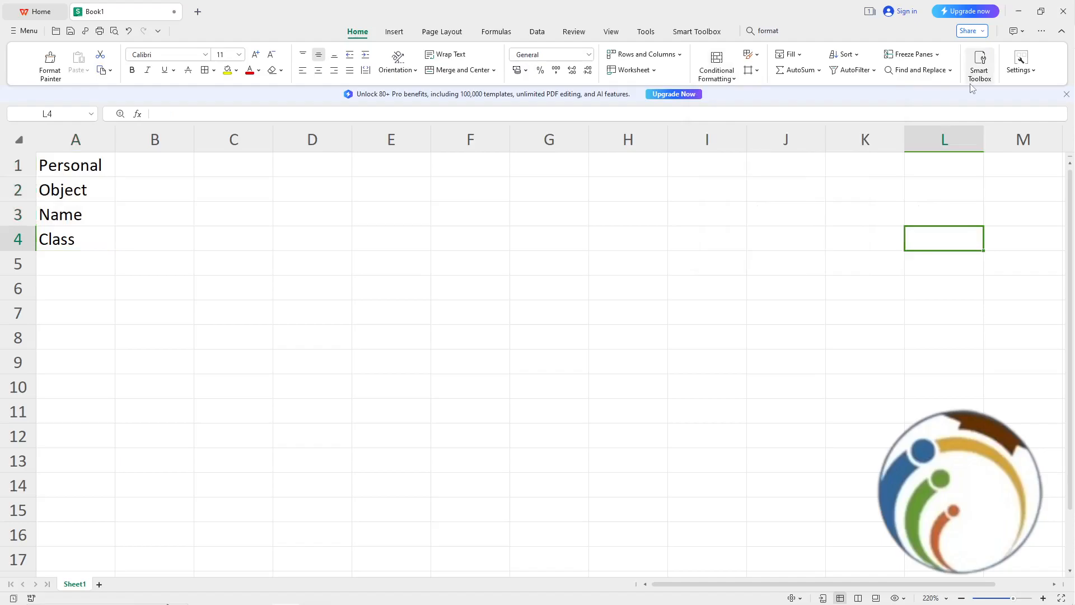
{"action": "left_click", "coordinate": [76, 263]}
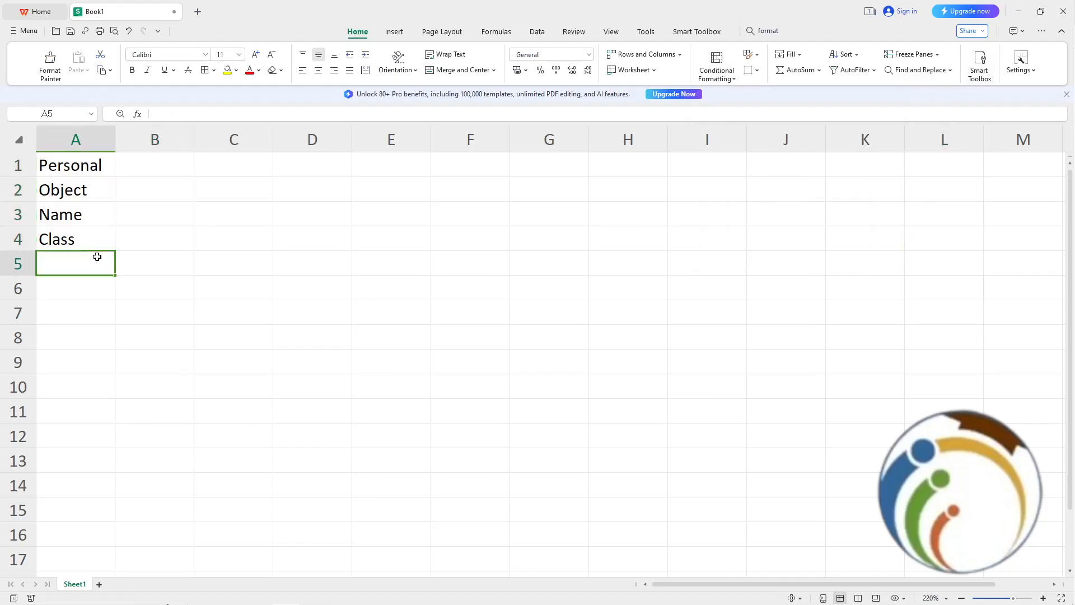
{"action": "left_click", "coordinate": [76, 165]}
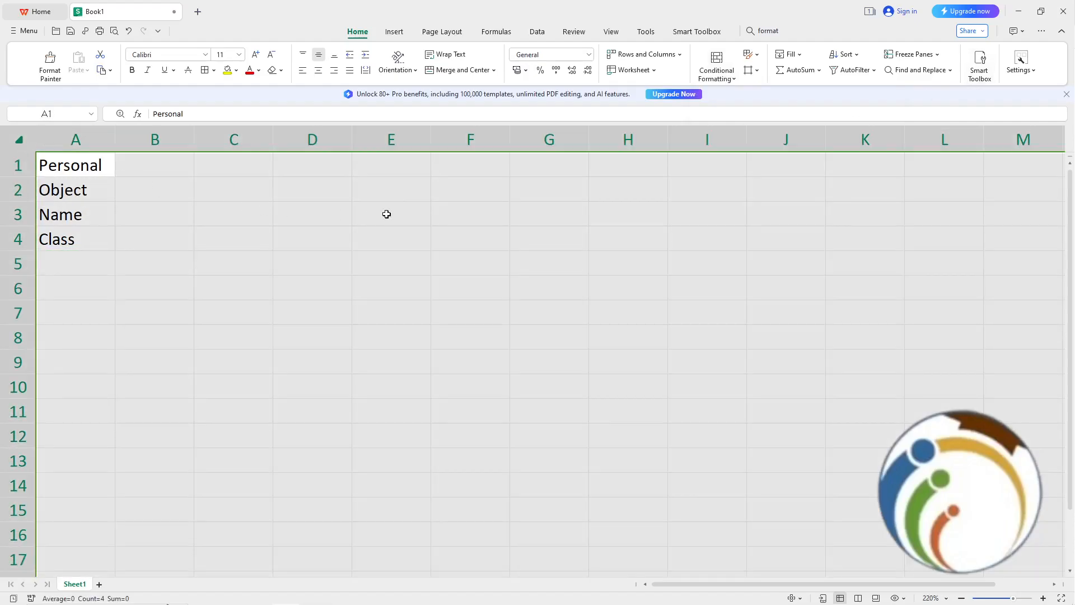
{"action": "left_click", "coordinate": [155, 238]}
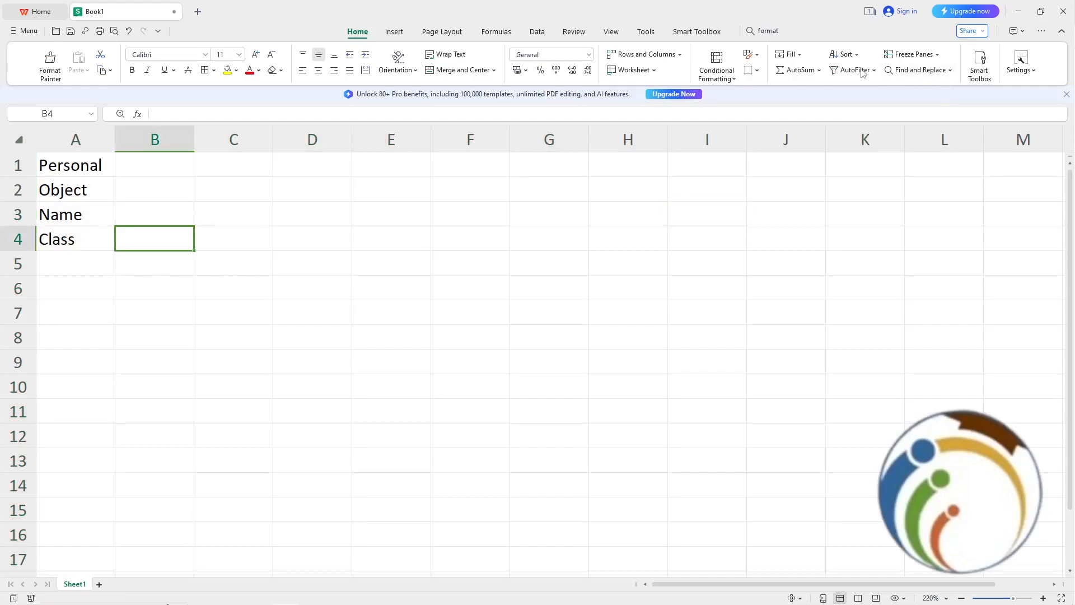
{"action": "left_click", "coordinate": [918, 70]}
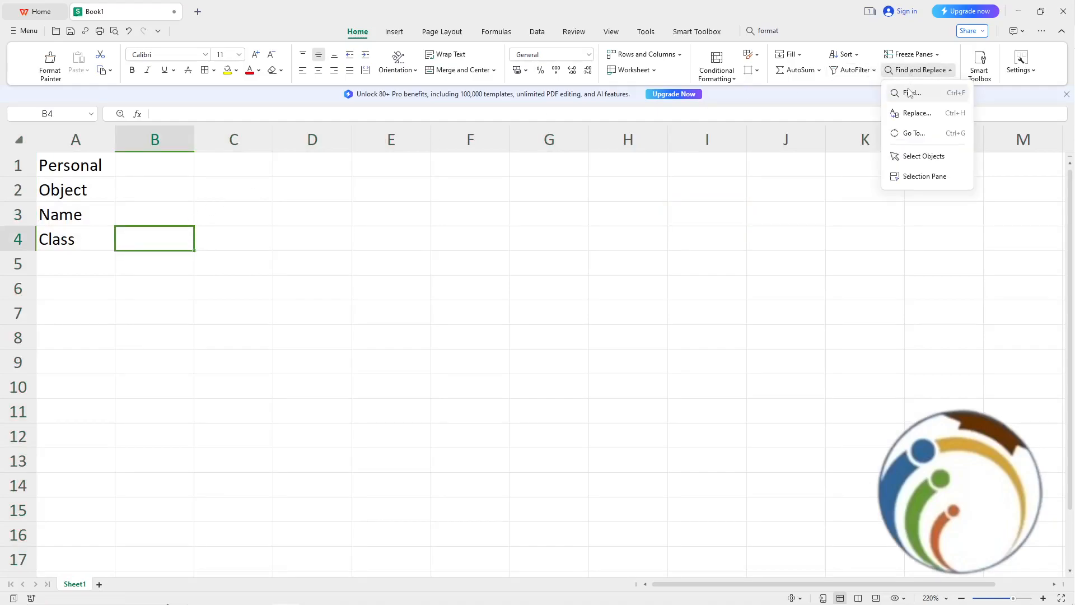
{"action": "mouse_move", "coordinate": [923, 95]}
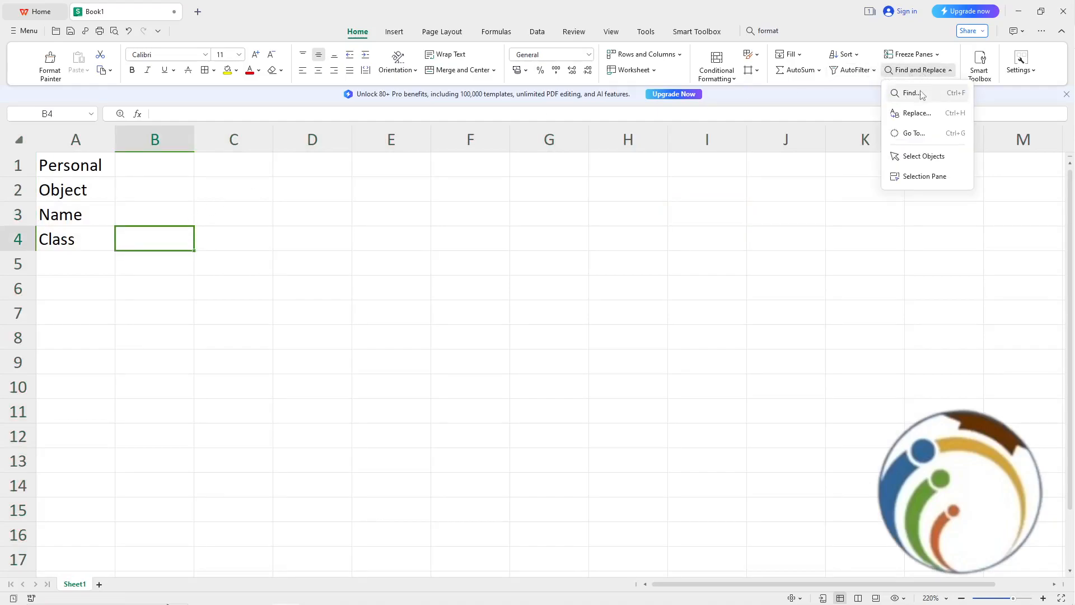
Use Go To with Constants and all data types to select labels A1:A4.
{"action": "left_click", "coordinate": [913, 93]}
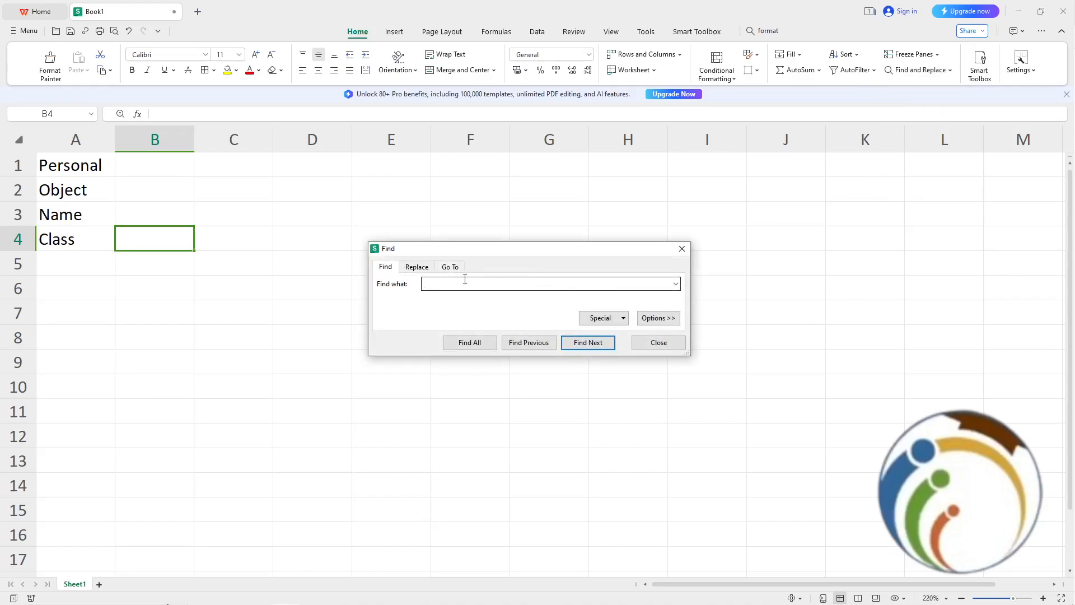
{"action": "left_click", "coordinate": [449, 266]}
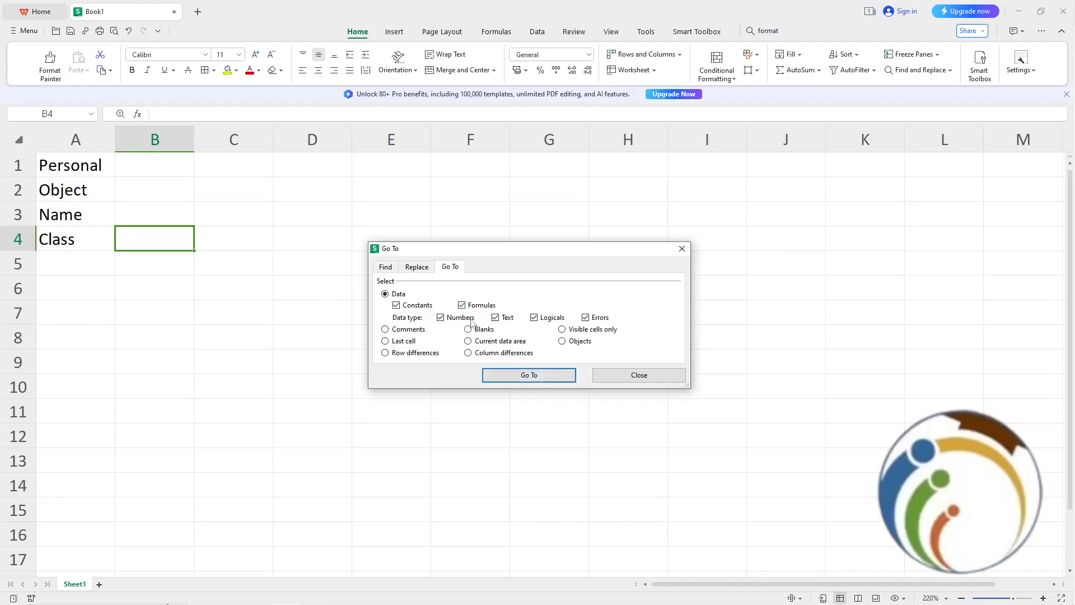
{"action": "left_click", "coordinate": [534, 317]}
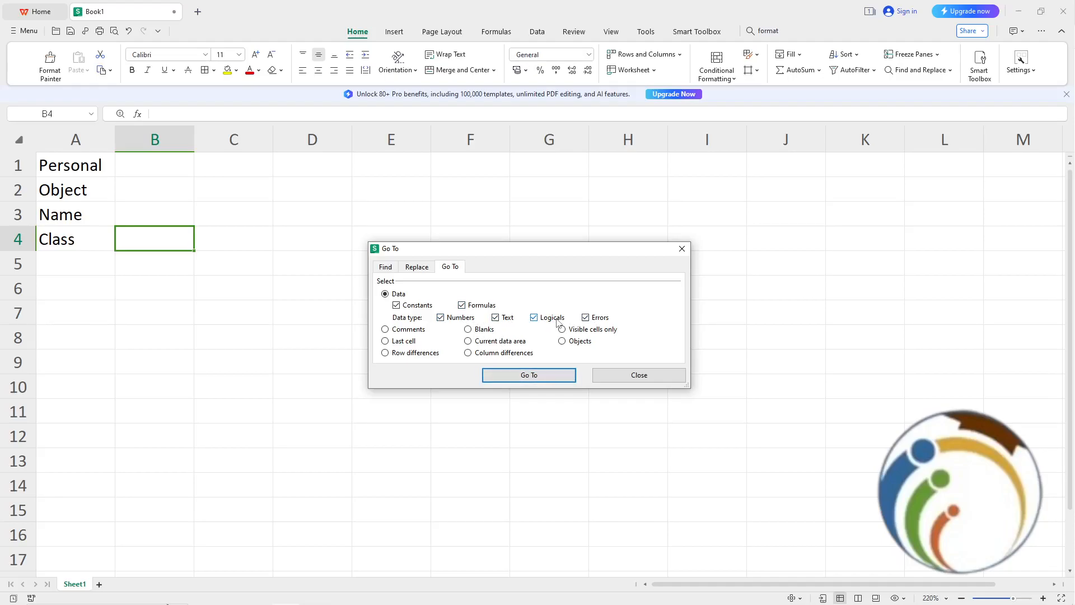
{"action": "left_click", "coordinate": [528, 375]}
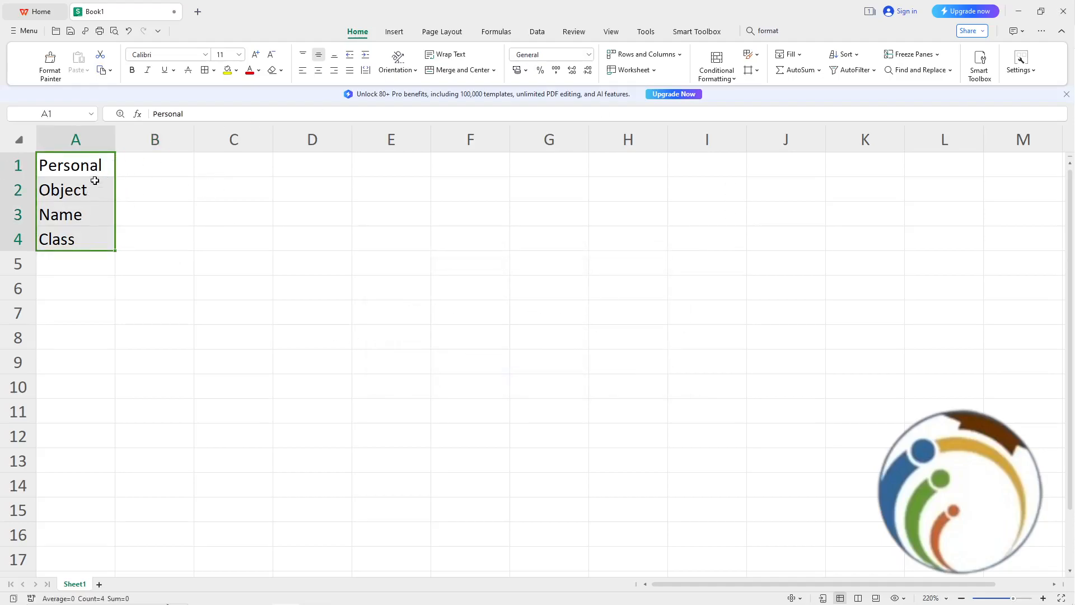
{"action": "mouse_move", "coordinate": [883, 99]}
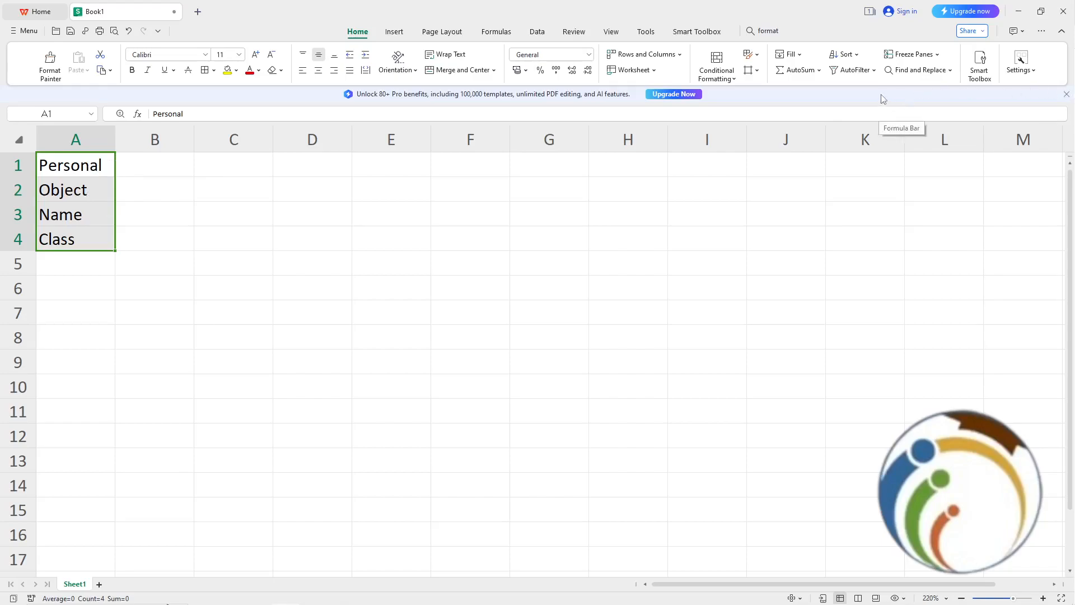
{"action": "mouse_move", "coordinate": [788, 30]}
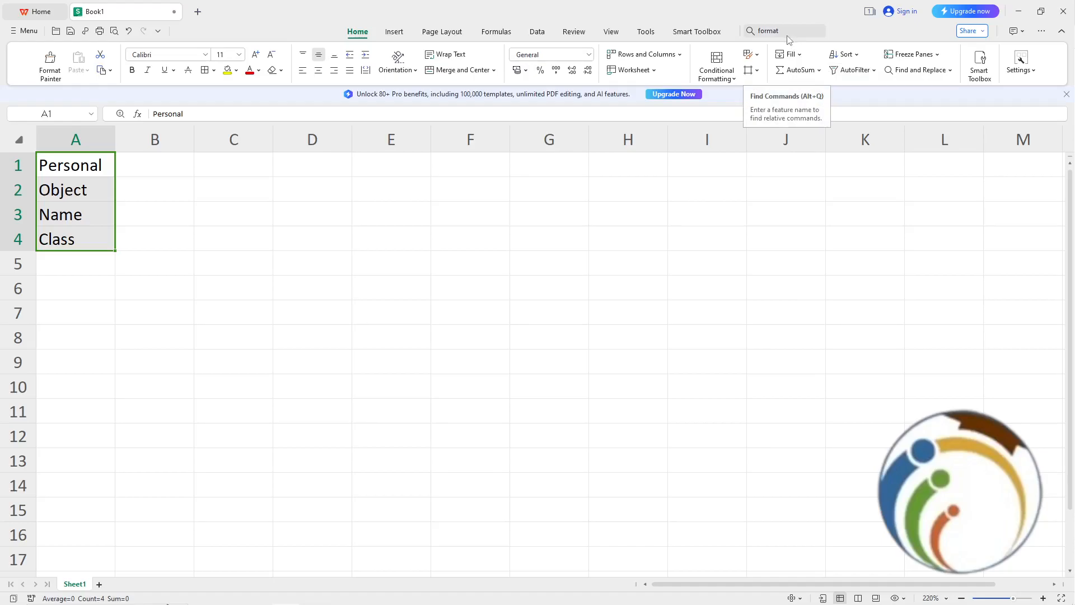
Check Hidden in Format Cells > Protection for cells A1:A4.
{"action": "left_click", "coordinate": [784, 31]}
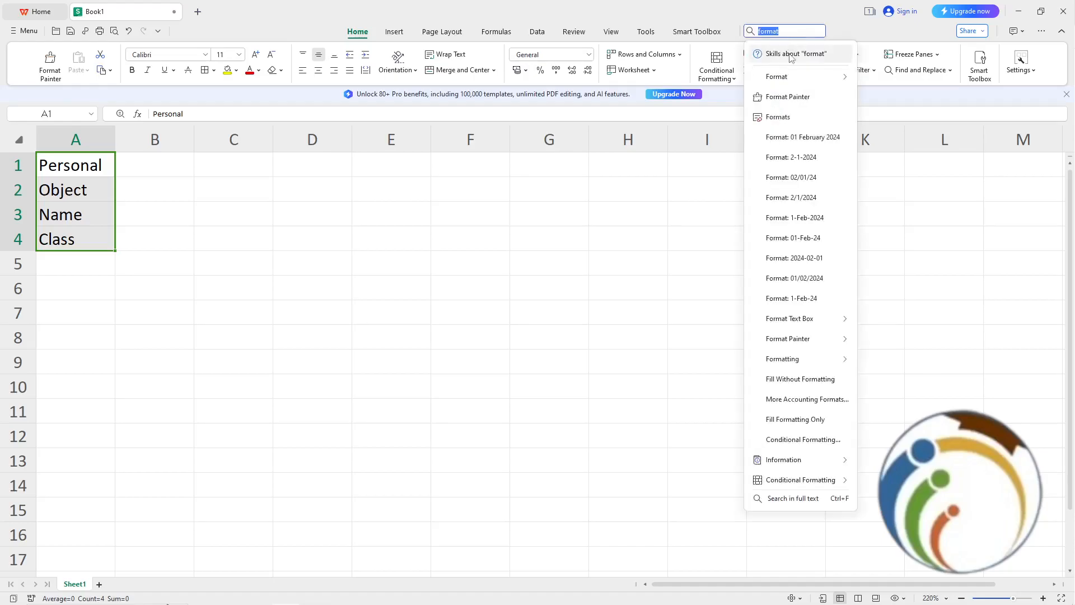
{"action": "left_click", "coordinate": [777, 76]}
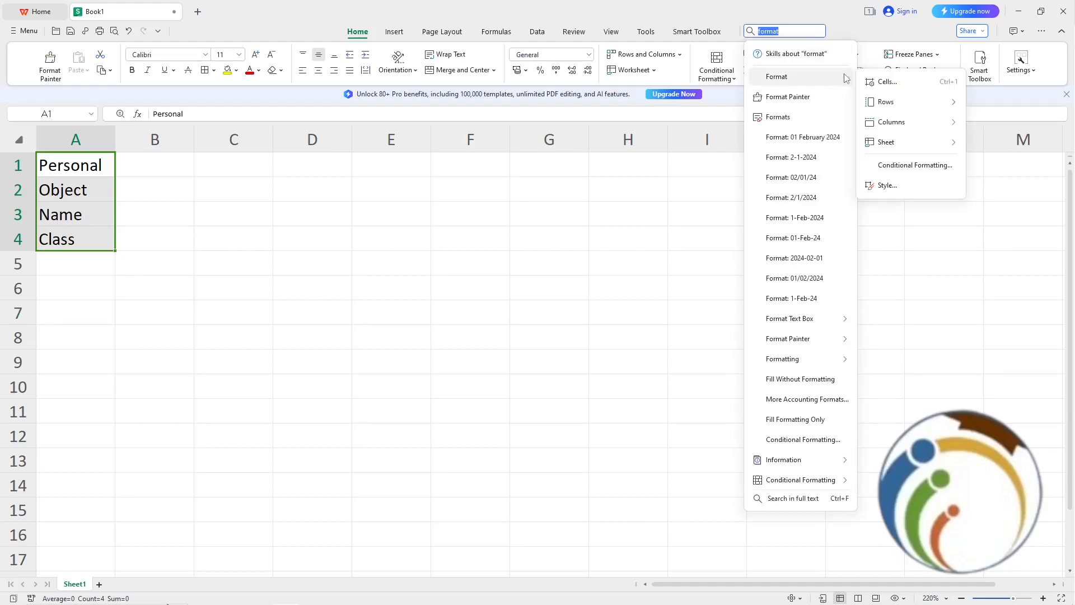
{"action": "left_click", "coordinate": [887, 80]}
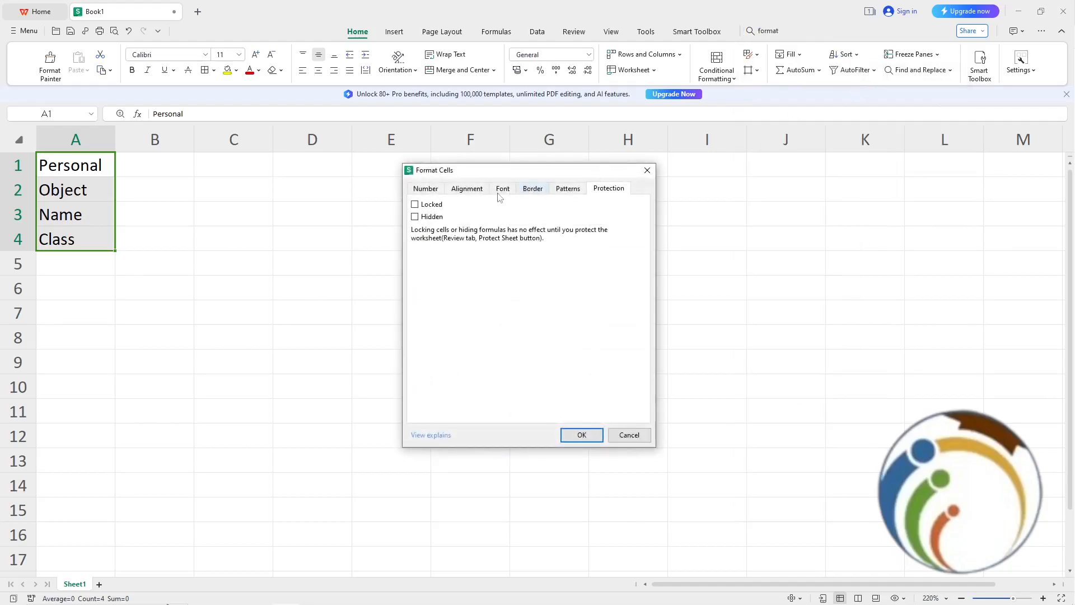
{"action": "left_click", "coordinate": [415, 217]}
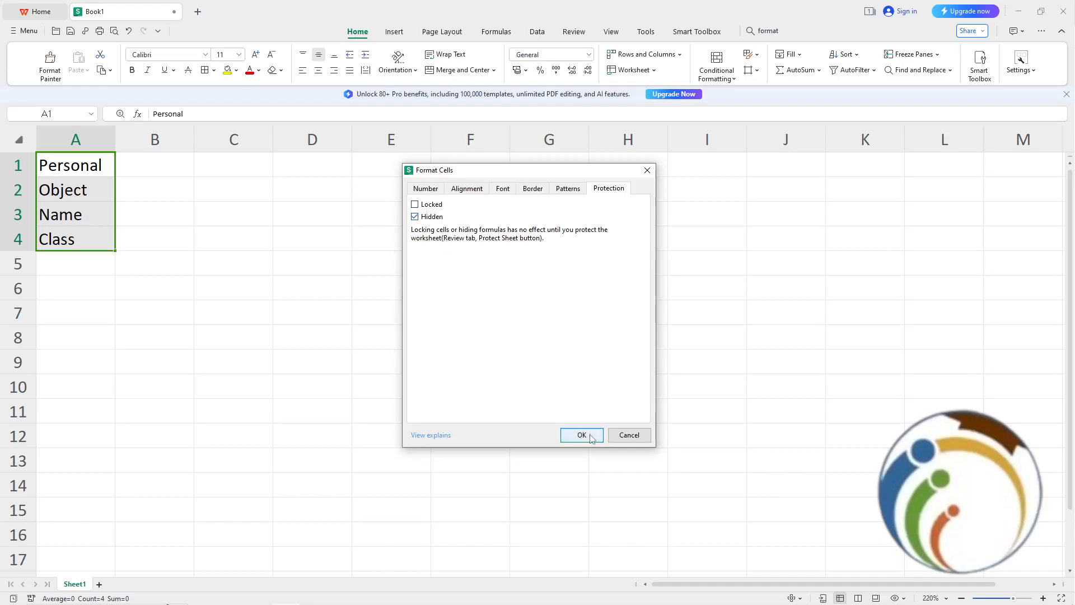
{"action": "left_click", "coordinate": [581, 434]}
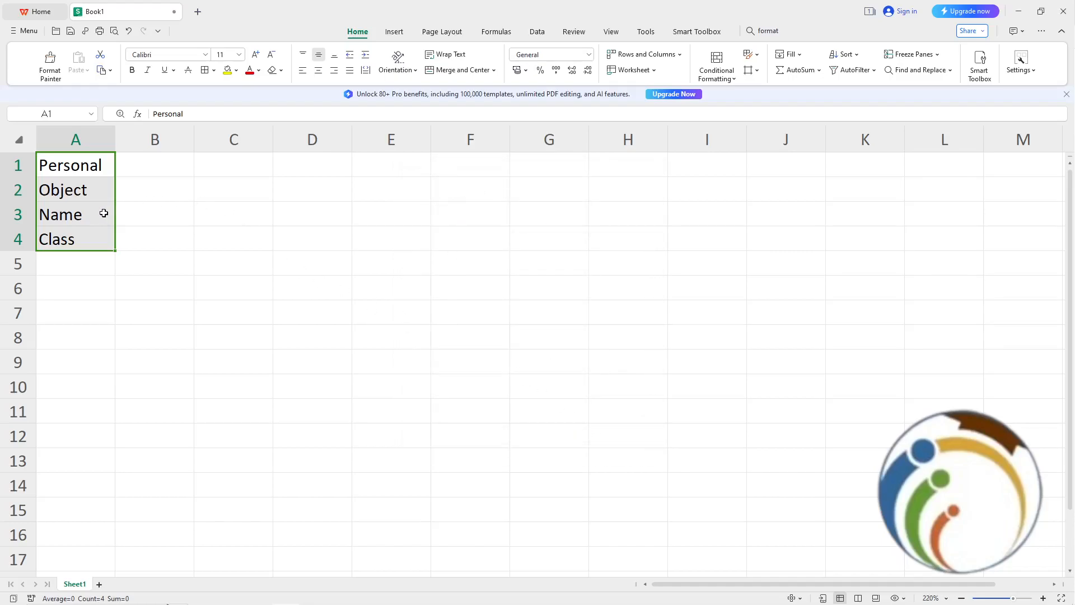
{"action": "mouse_move", "coordinate": [122, 163]}
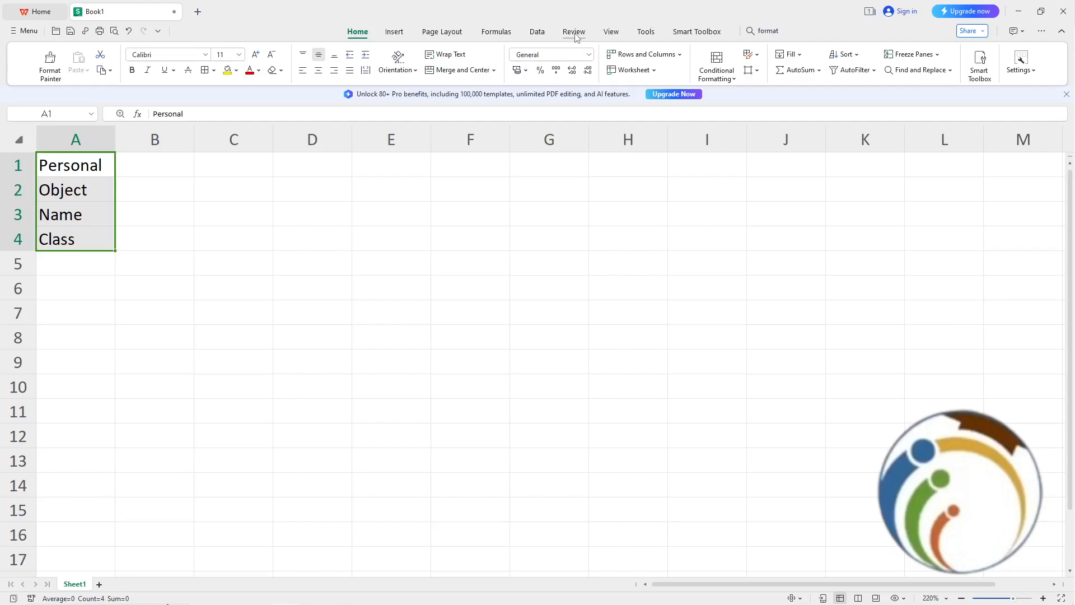
Open the Protect Sheet dialog from the Review tab.
{"action": "left_click", "coordinate": [574, 31]}
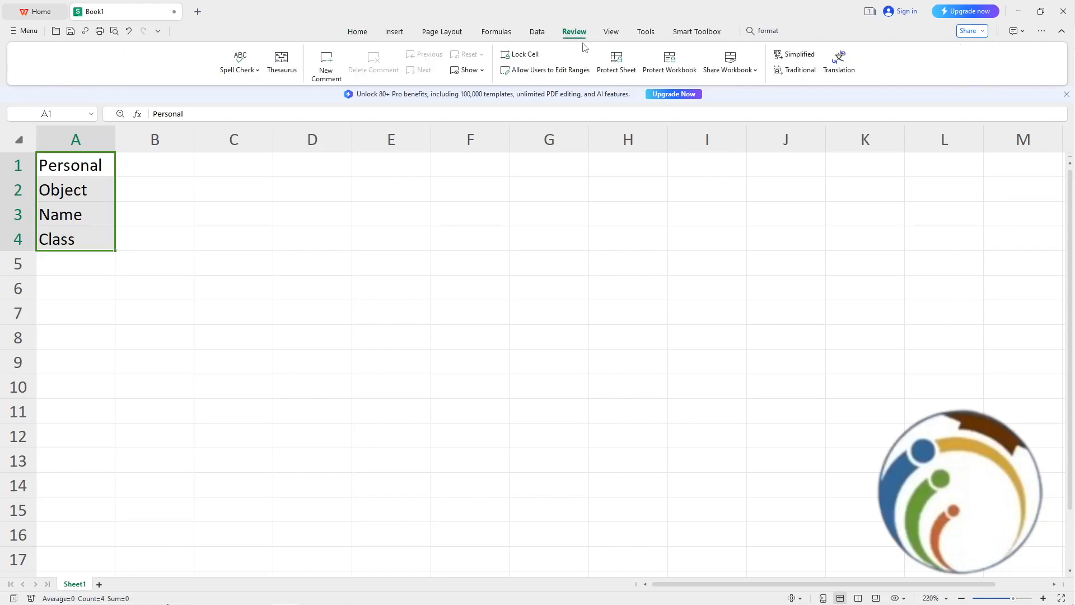
{"action": "mouse_move", "coordinate": [616, 61]}
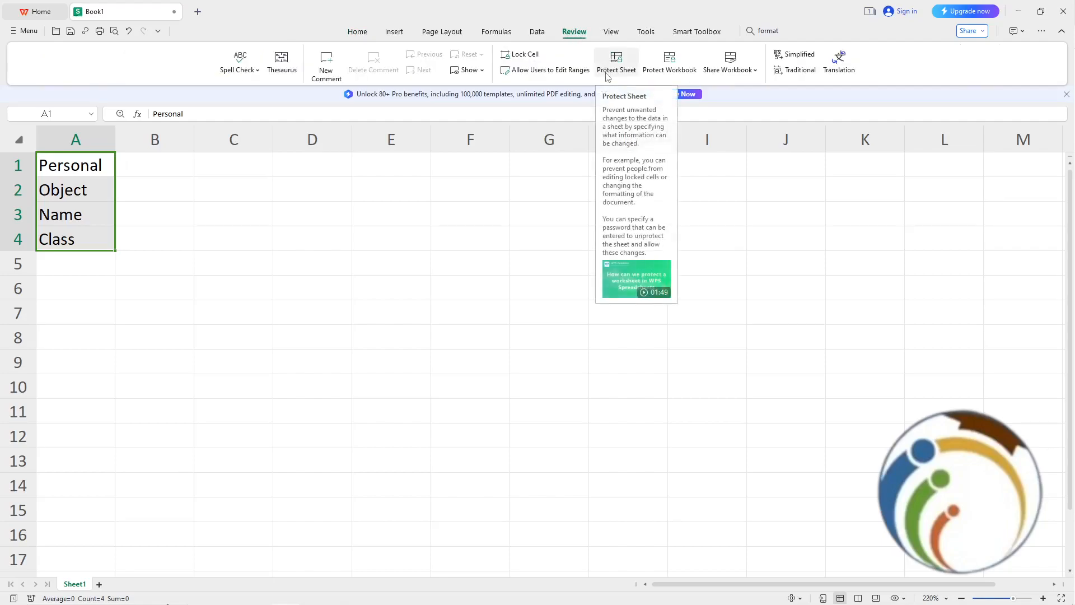
{"action": "left_click", "coordinate": [615, 62]}
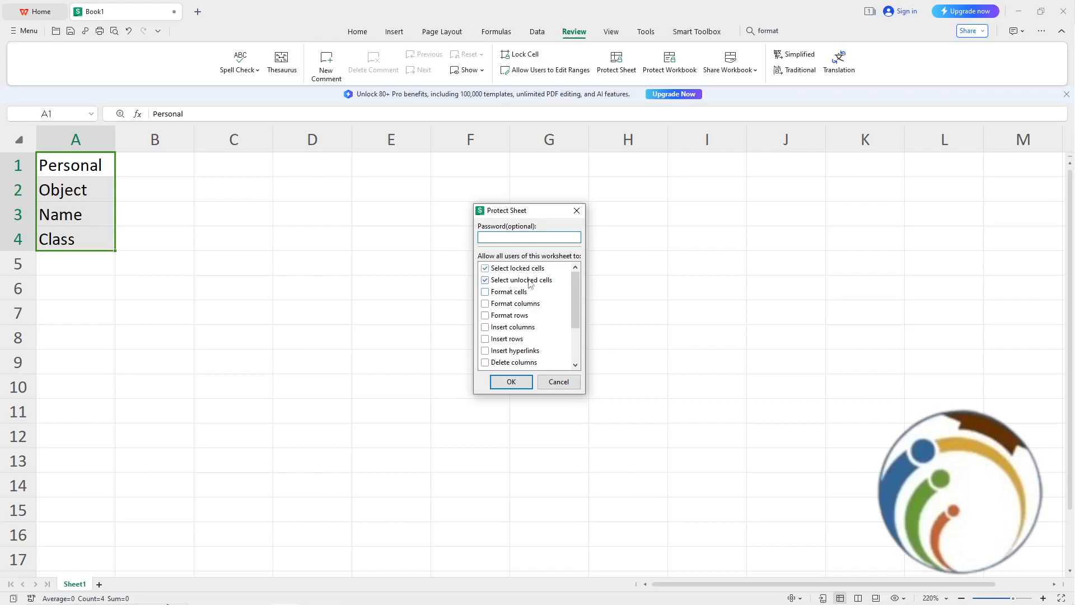
{"action": "left_click", "coordinate": [485, 280]}
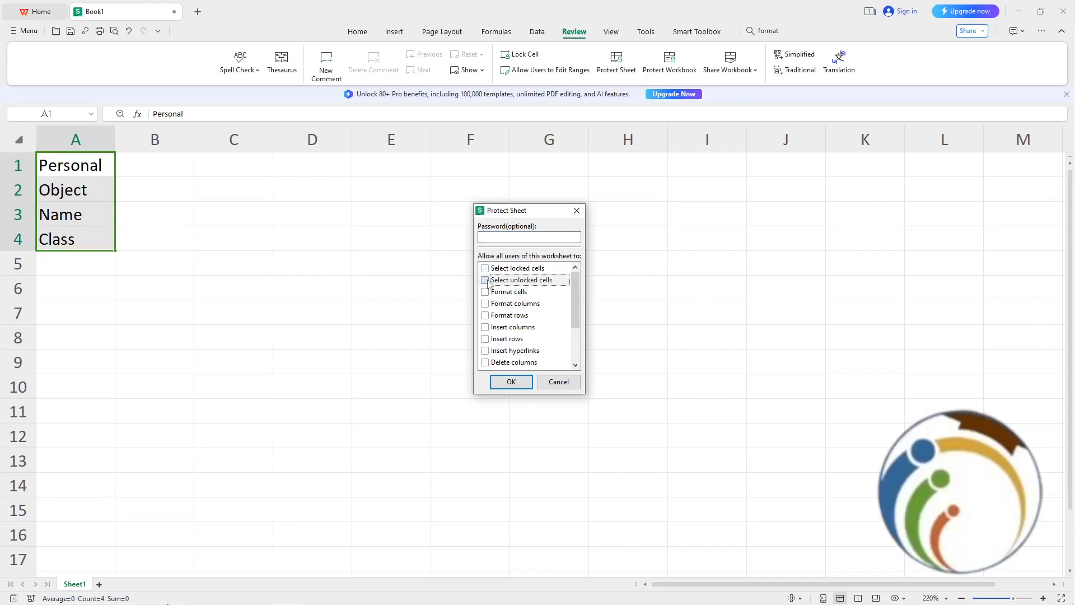
{"action": "left_click", "coordinate": [485, 280]}
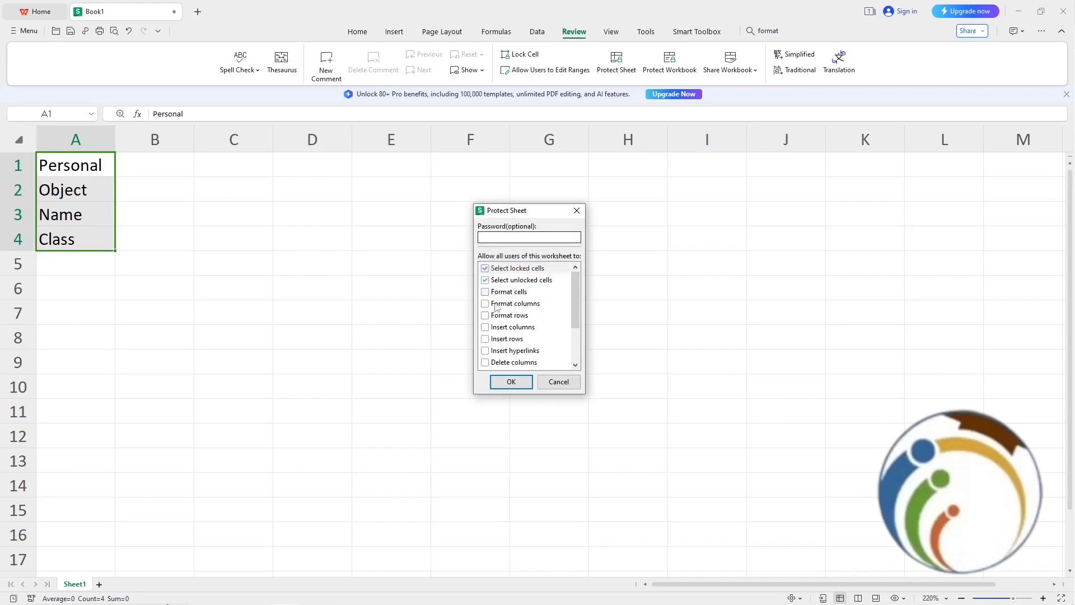
{"action": "left_click", "coordinate": [528, 237]}
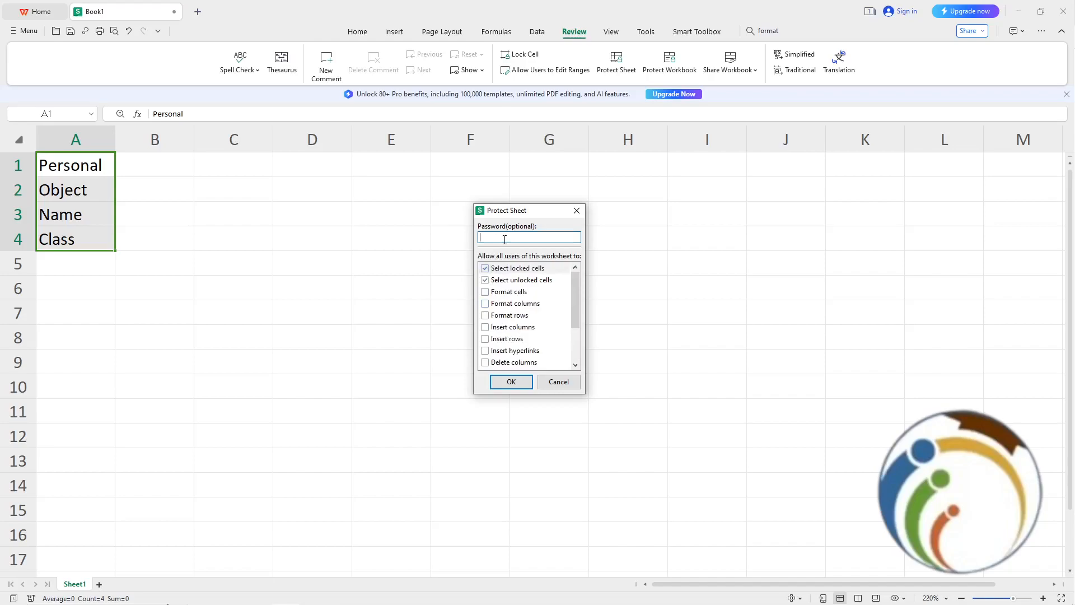
{"action": "type", "text": "1"}
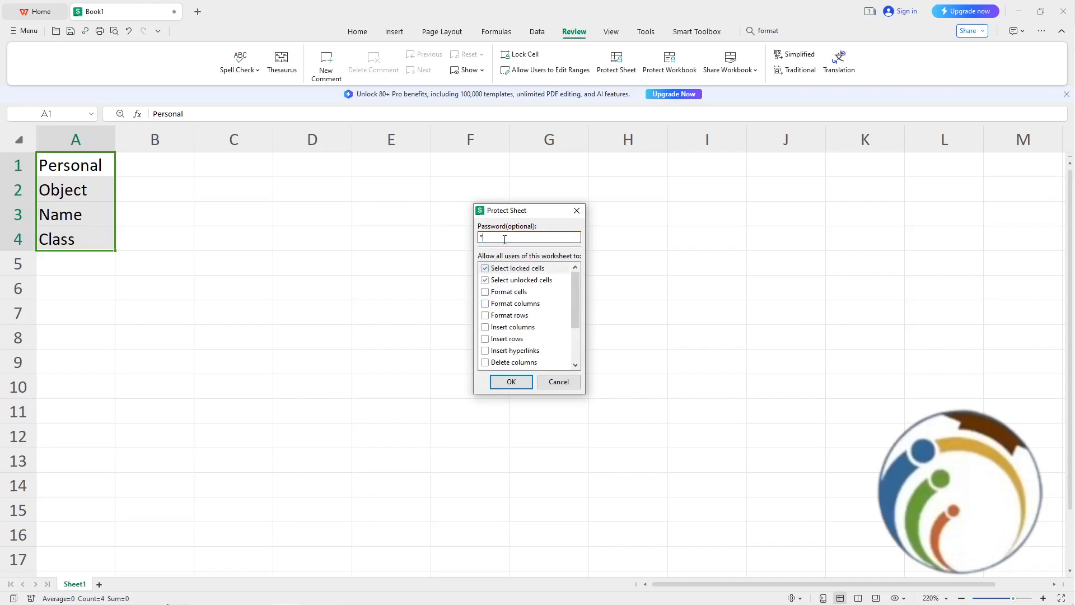
{"action": "left_click", "coordinate": [511, 382]}
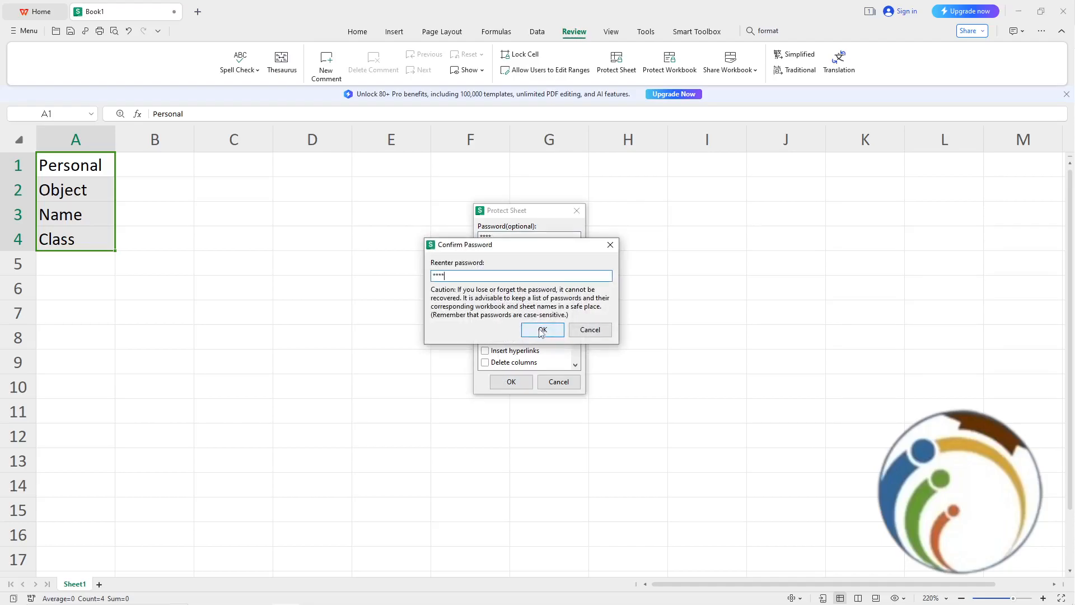
{"action": "left_click", "coordinate": [543, 330]}
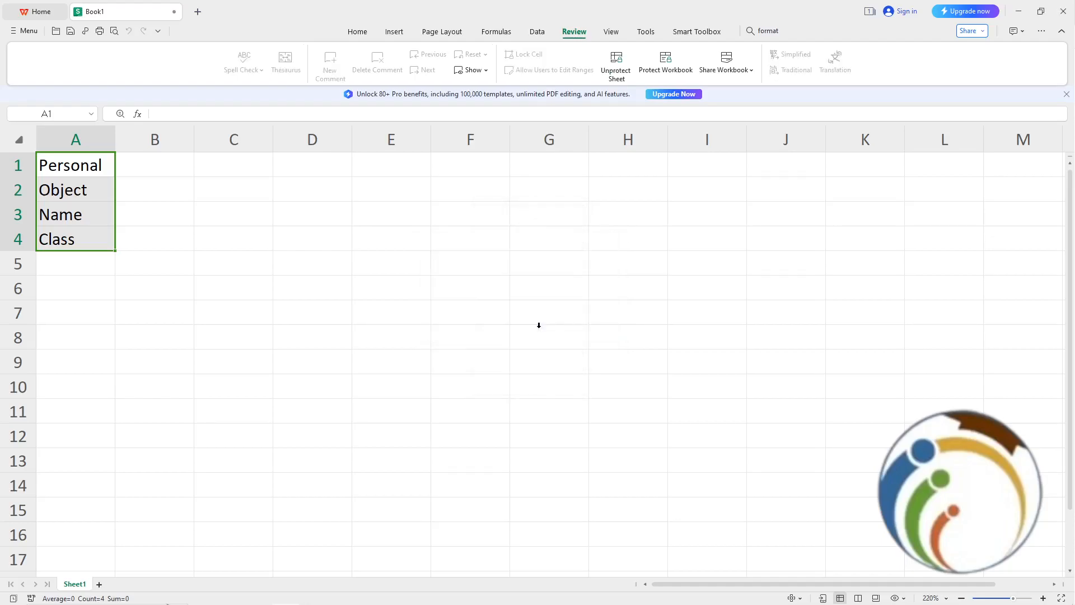